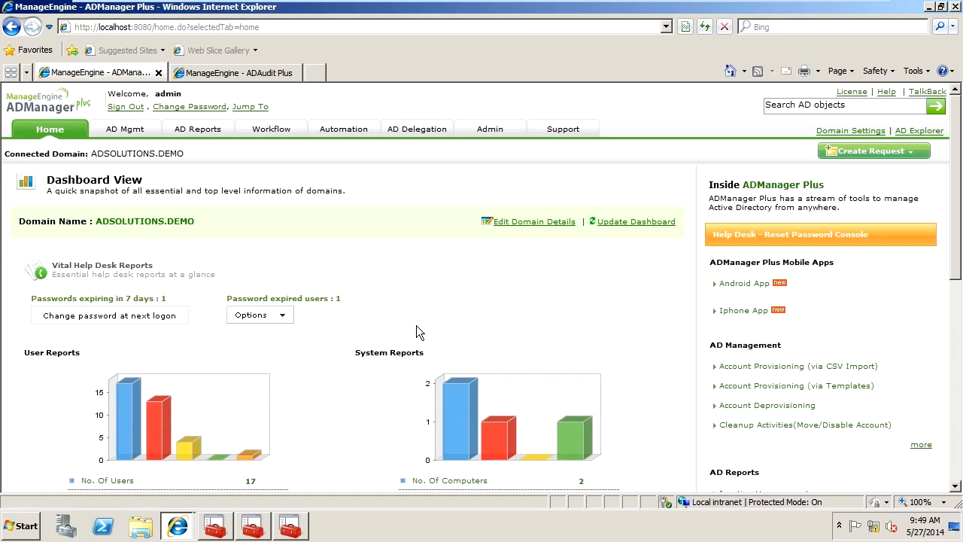
Go to AD Delegation to show the Help Desk Technicians list with their roles
left_click(417, 130)
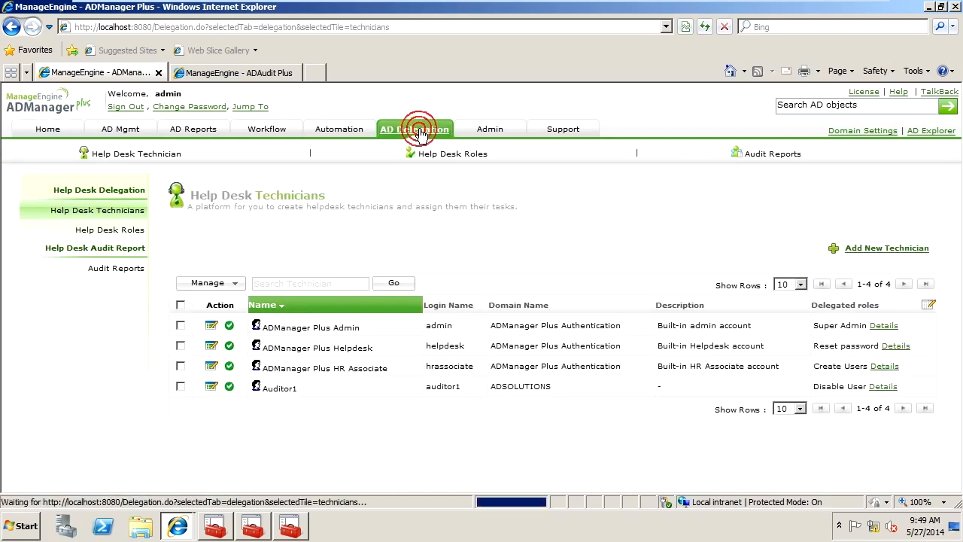
left_click(415, 130)
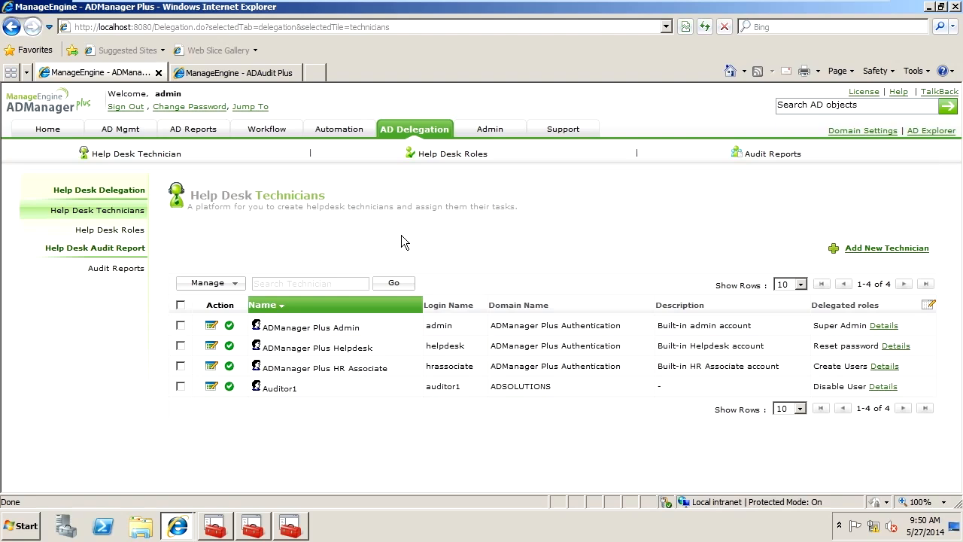
mouse_move(110, 229)
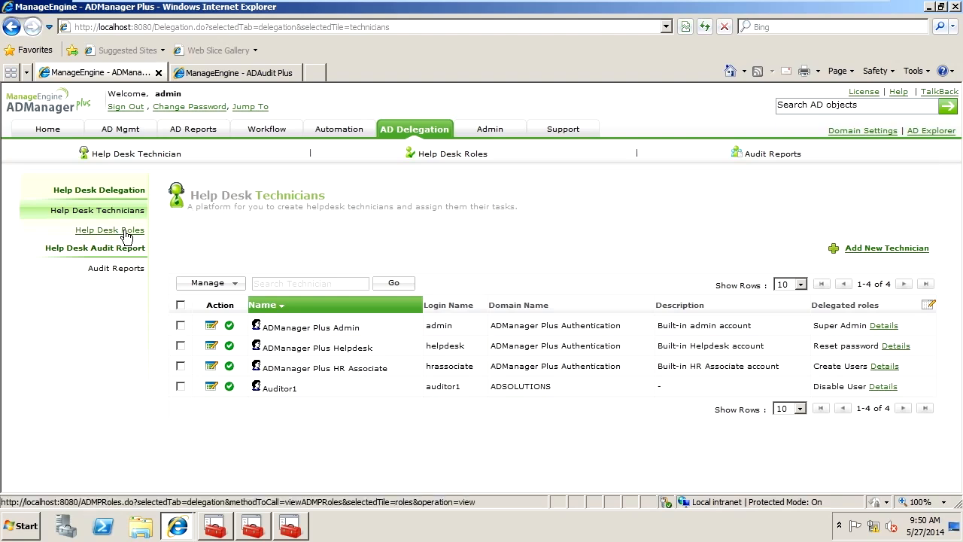
Review the Disable User role's Account Attributes permissions under Help Desk Roles
left_click(110, 229)
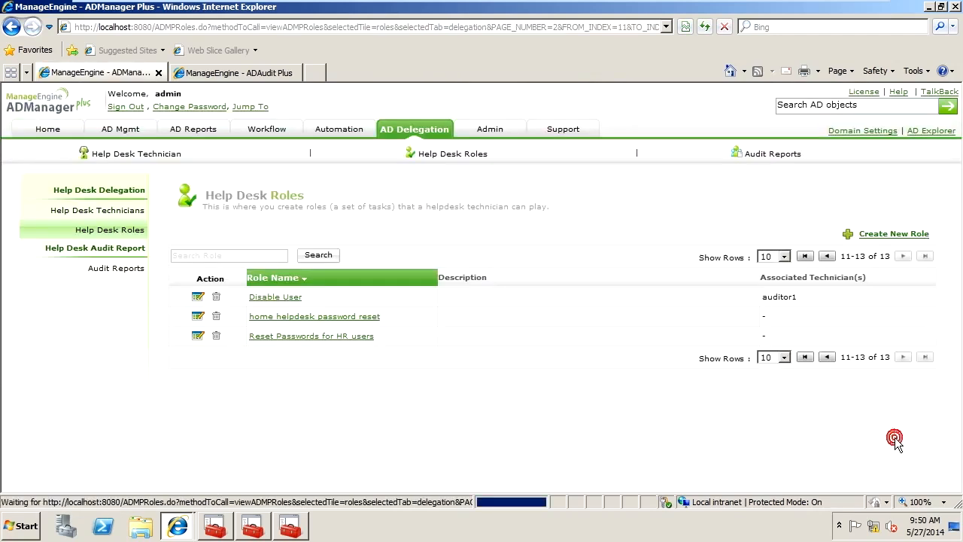
mouse_move(288, 302)
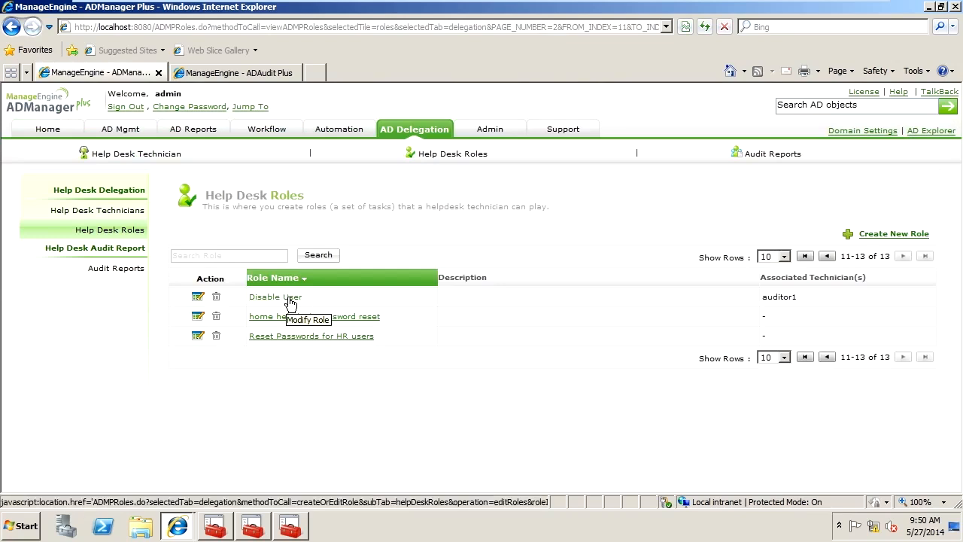
left_click(197, 298)
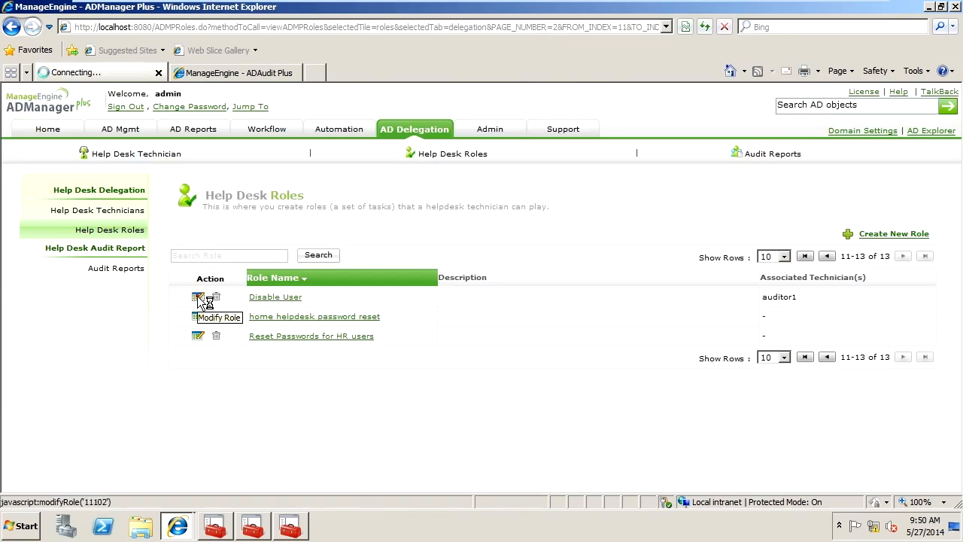
left_click(199, 298)
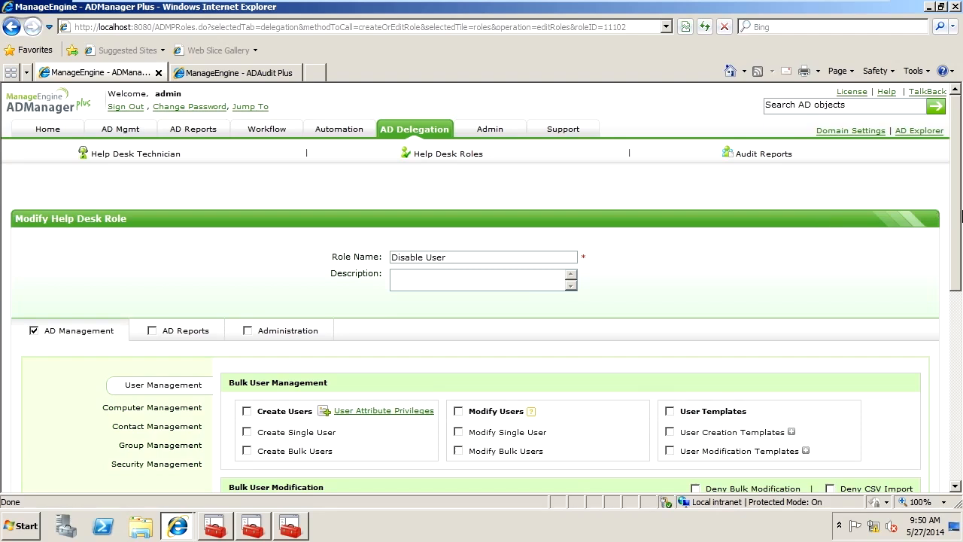
scroll("down", 3)
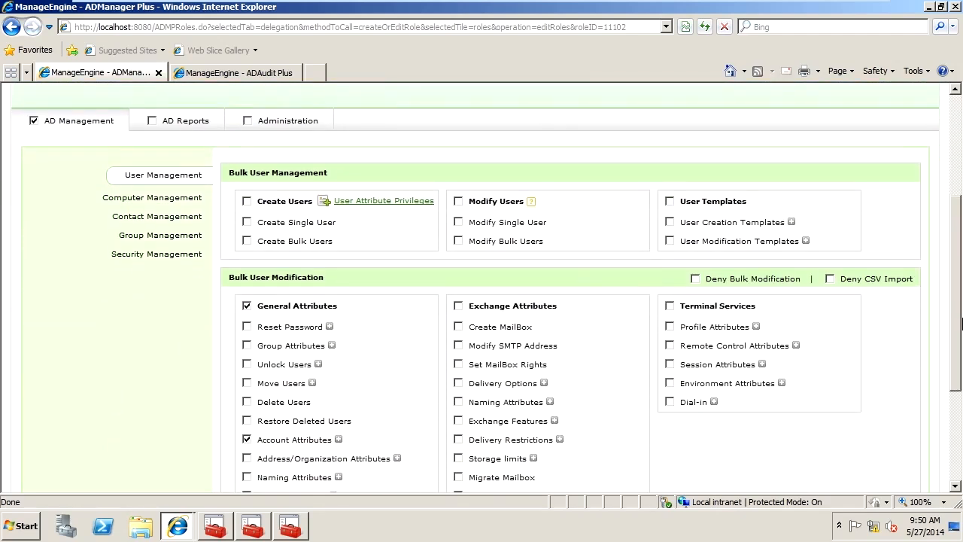
mouse_move(175, 181)
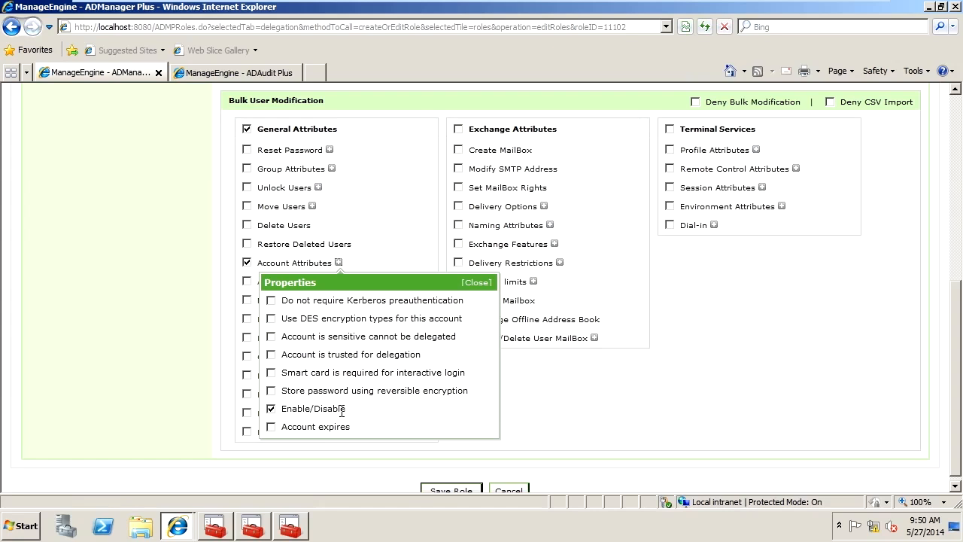
Cancel out of the Disable User role without saving and return to the roles list
left_click(509, 491)
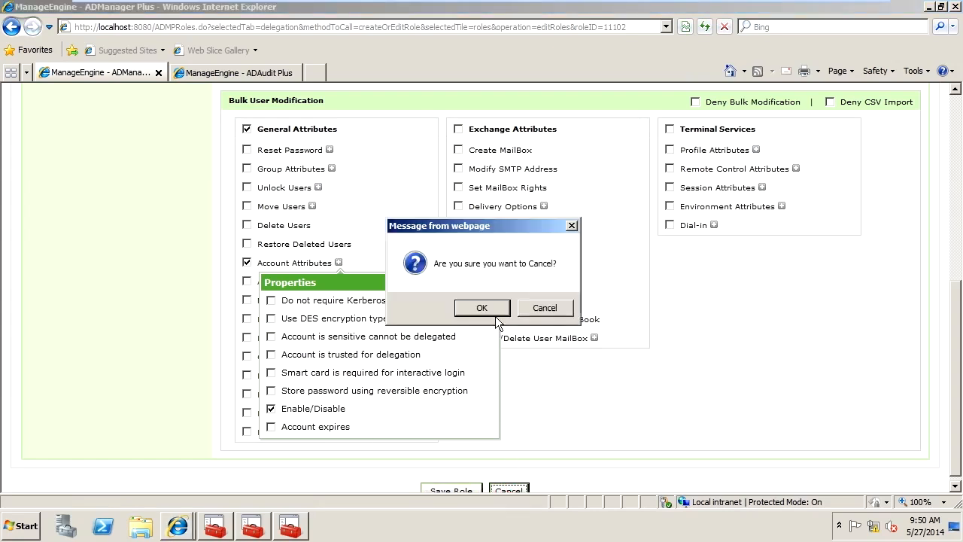
left_click(482, 307)
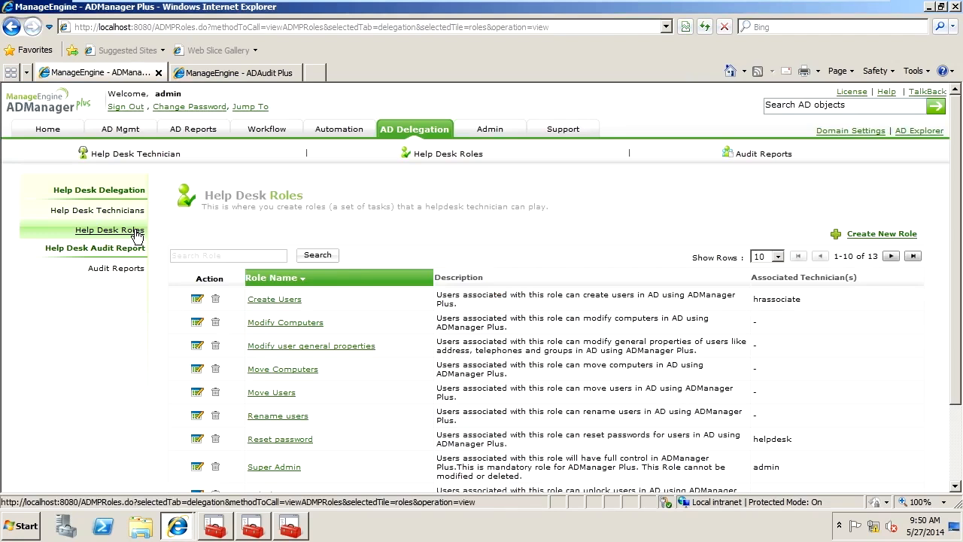
Begin a new help desk technician from the Help Desk Technicians list
left_click(96, 210)
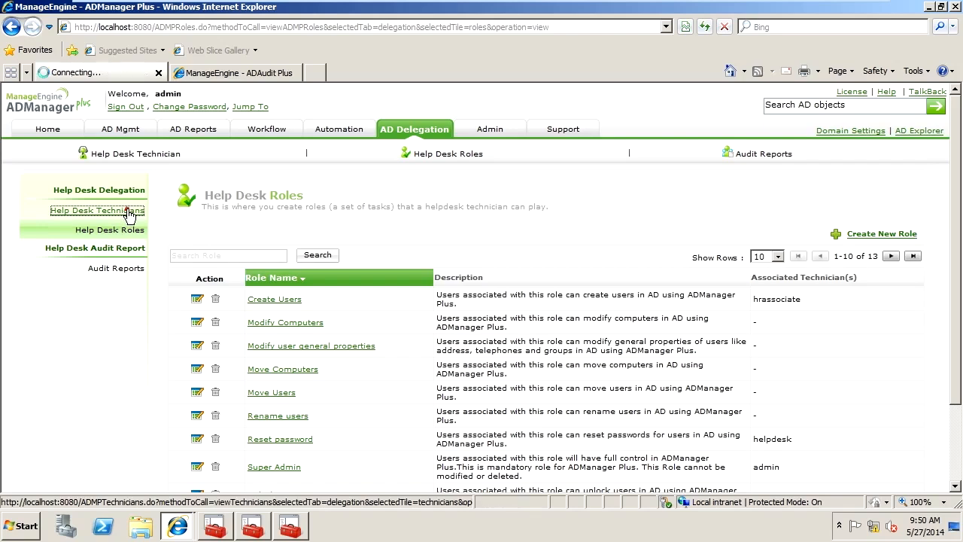
left_click(96, 210)
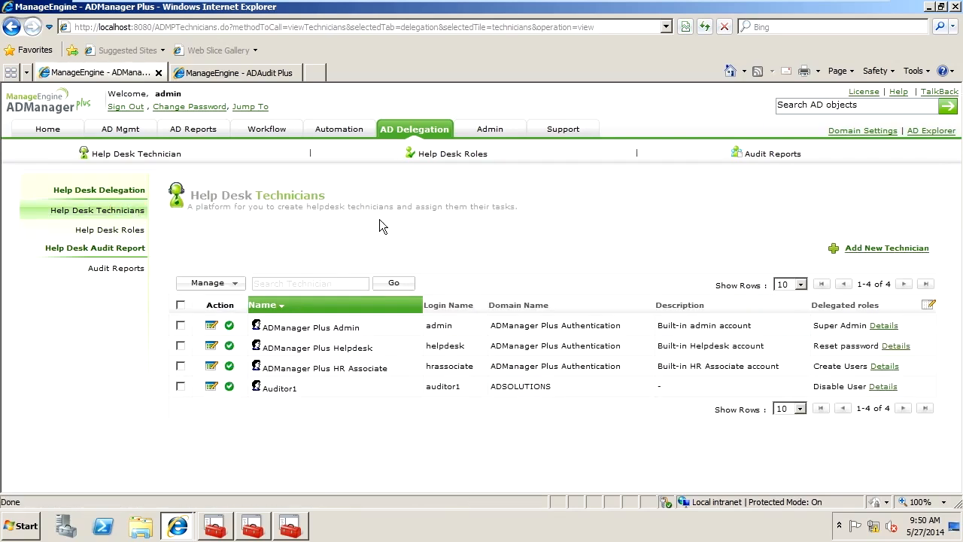
mouse_move(887, 247)
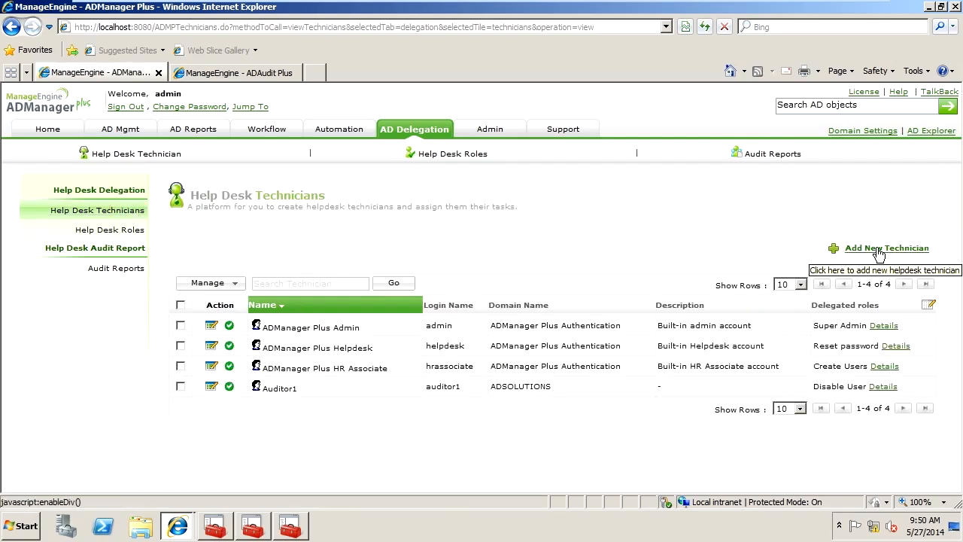
left_click(886, 247)
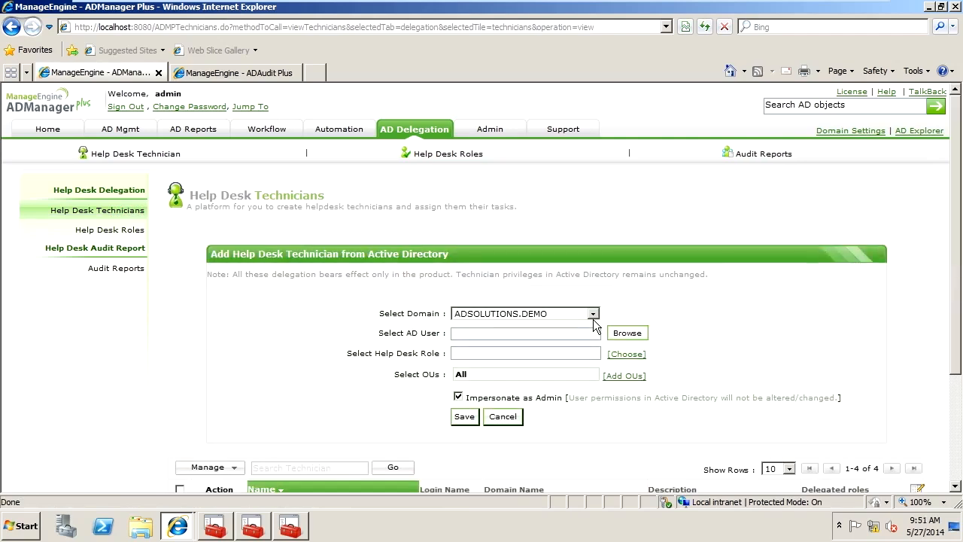
Choose Financemanager as the AD user for the new technician
left_click(627, 333)
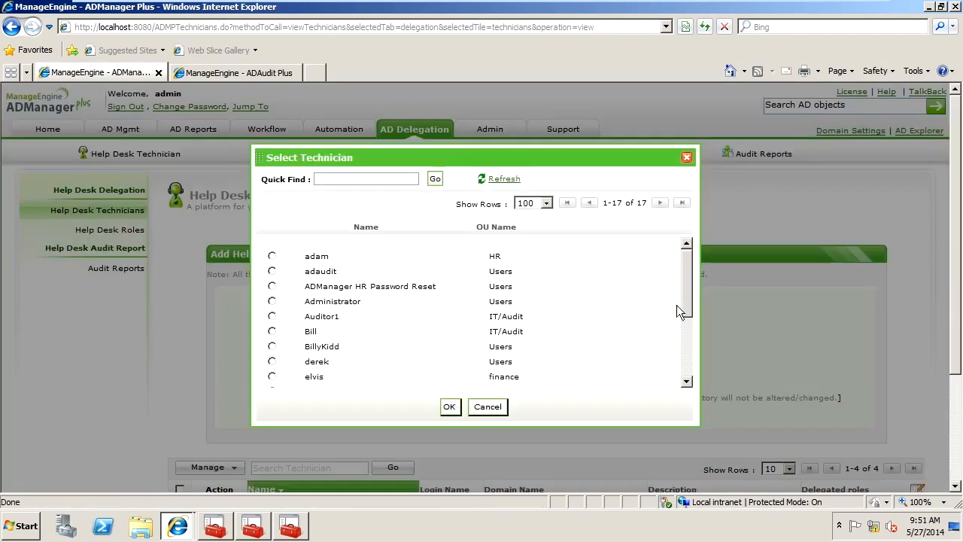
scroll("down", 3)
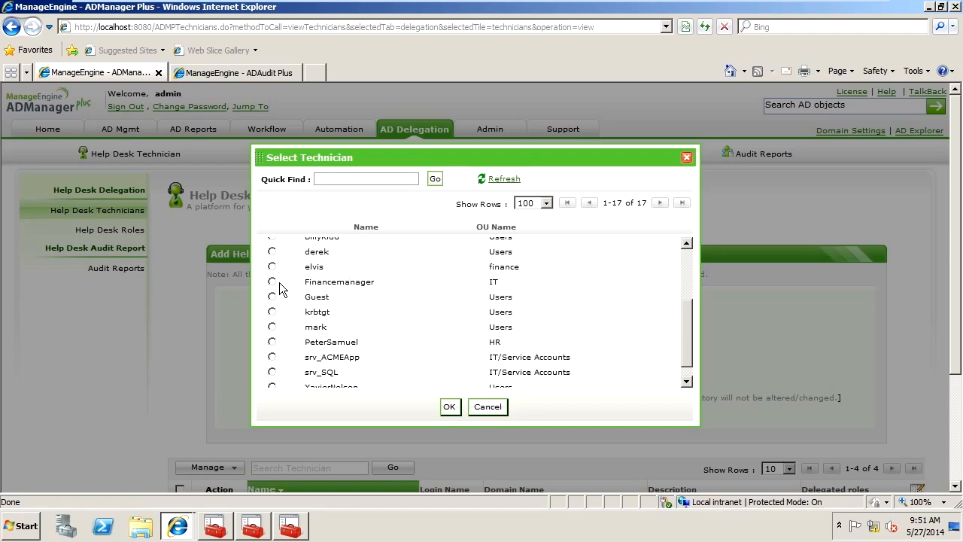
left_click(271, 281)
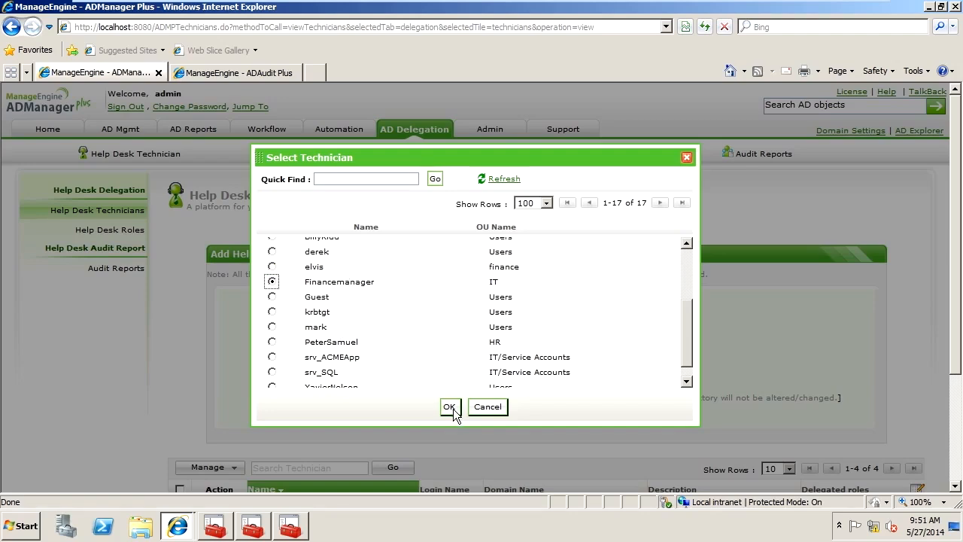
left_click(450, 407)
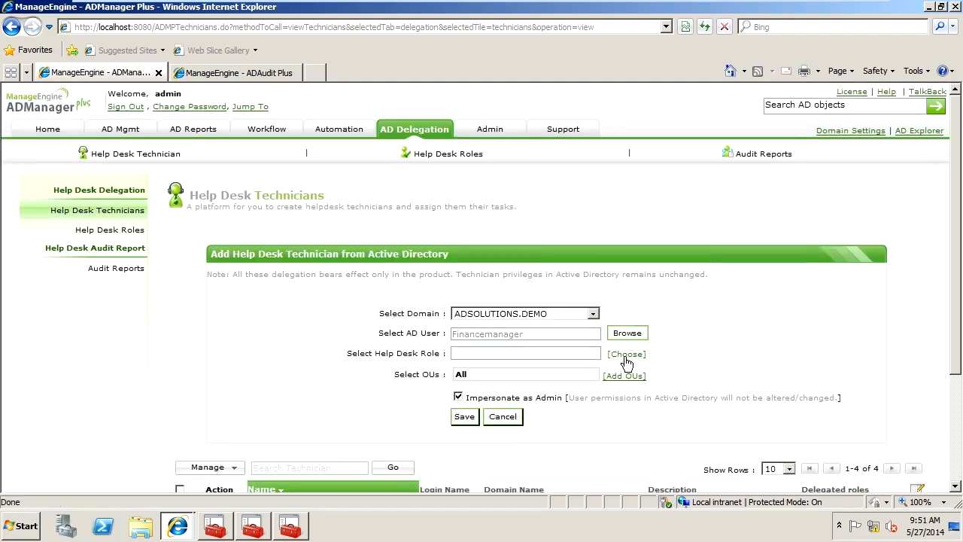
Assign the Disable User role and restrict the technician to the Finance OU
left_click(626, 353)
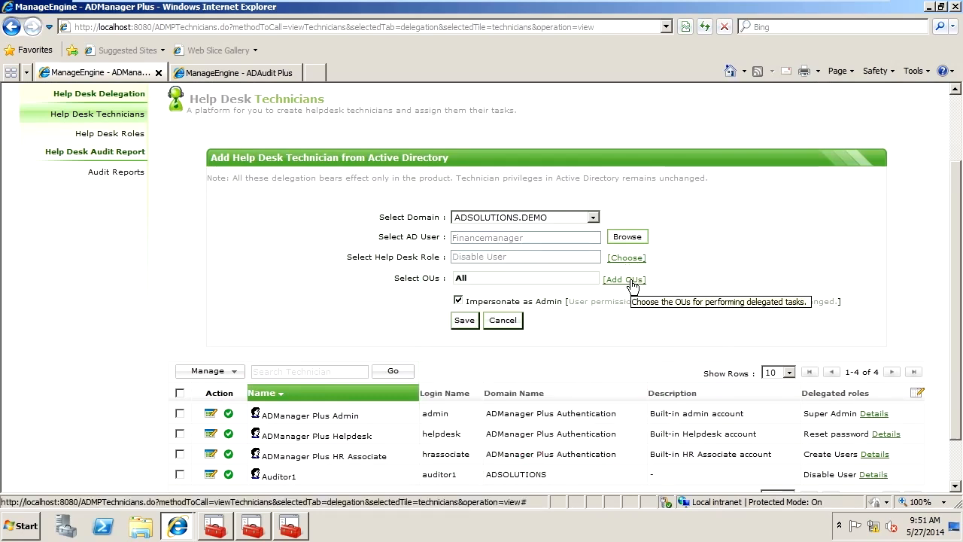
left_click(623, 278)
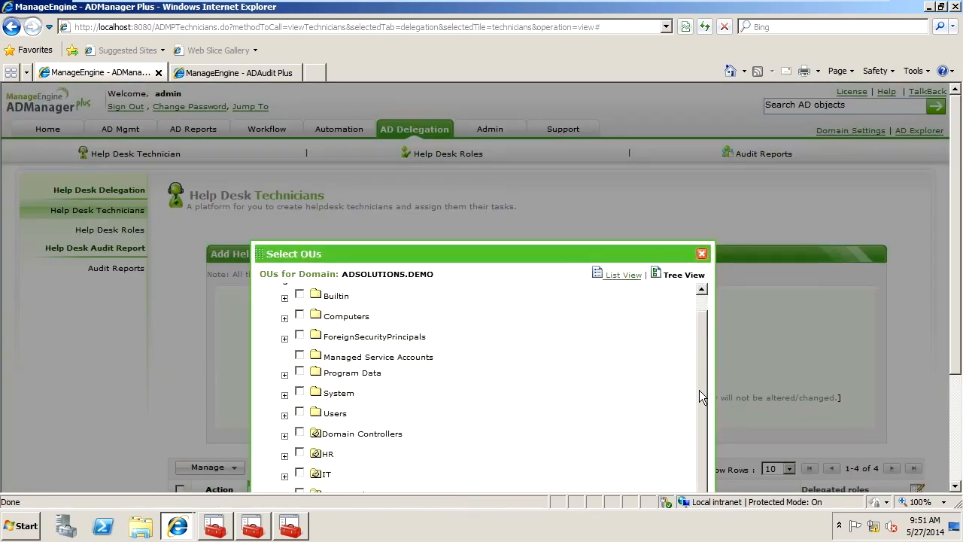
scroll("down", 3)
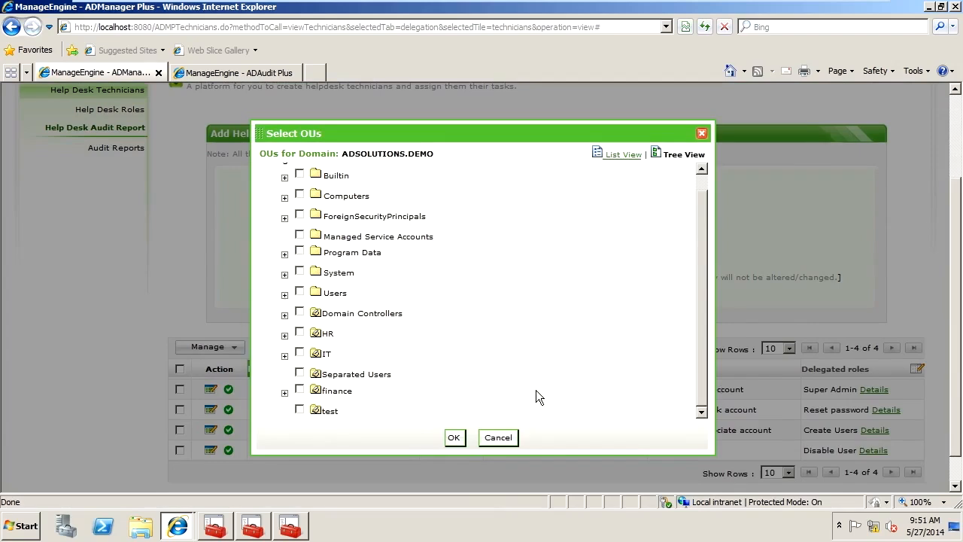
left_click(299, 390)
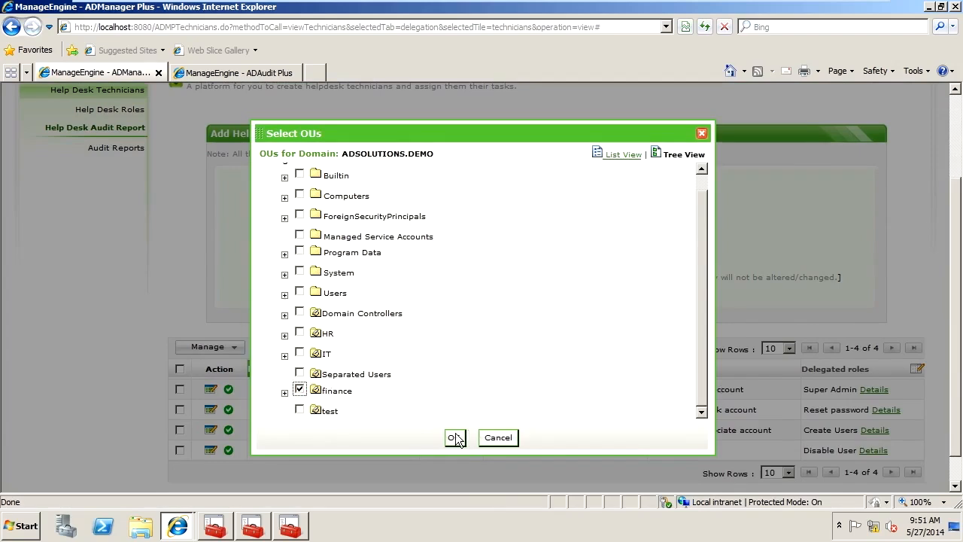
left_click(455, 436)
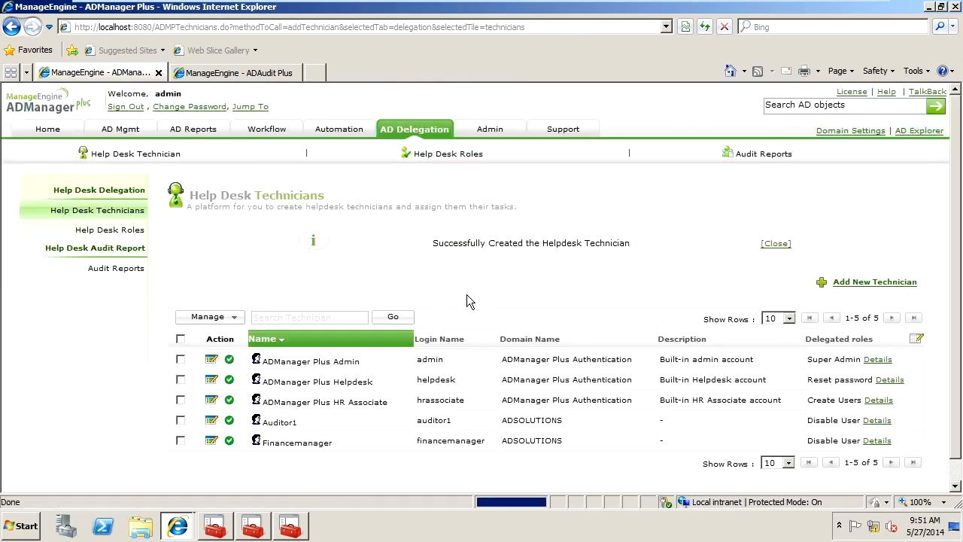
mouse_move(481, 297)
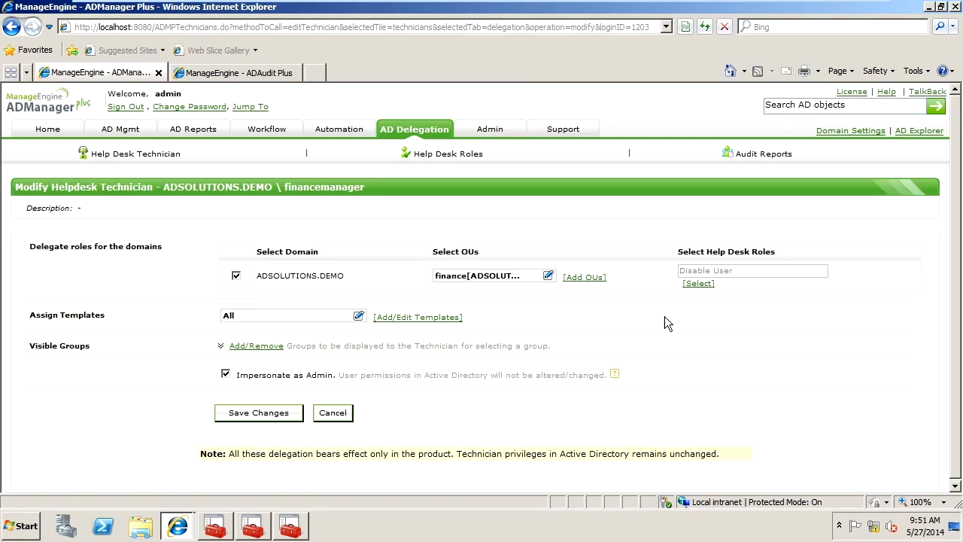
mouse_move(664, 350)
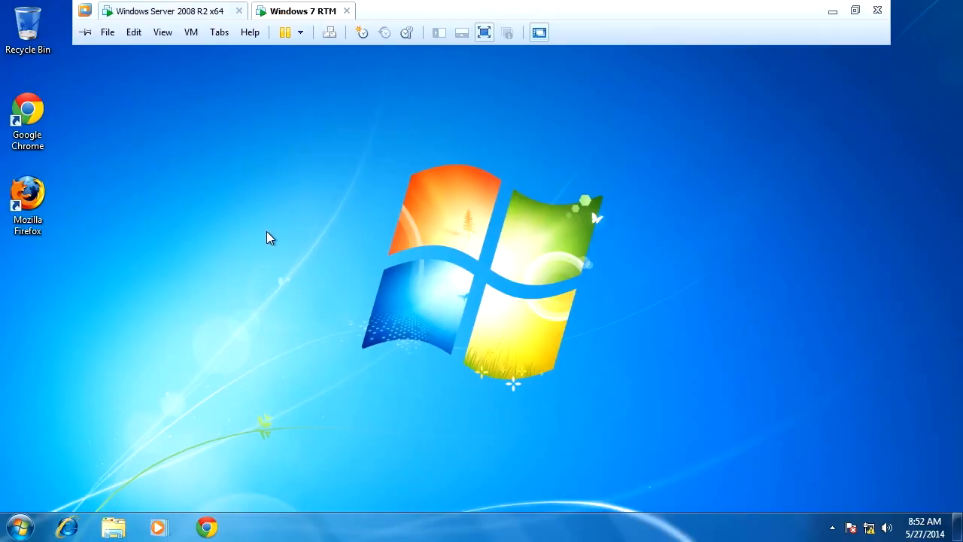
left_click(24, 524)
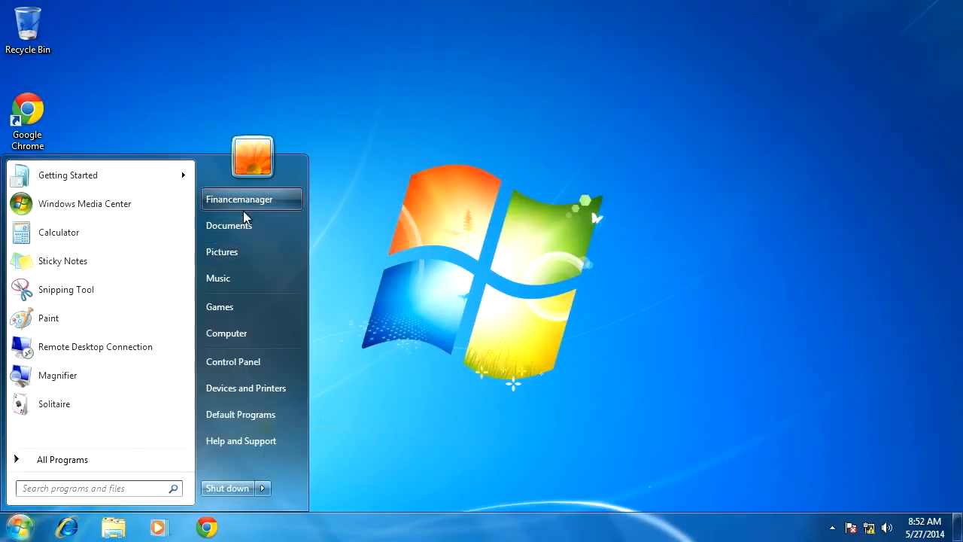
mouse_move(251, 203)
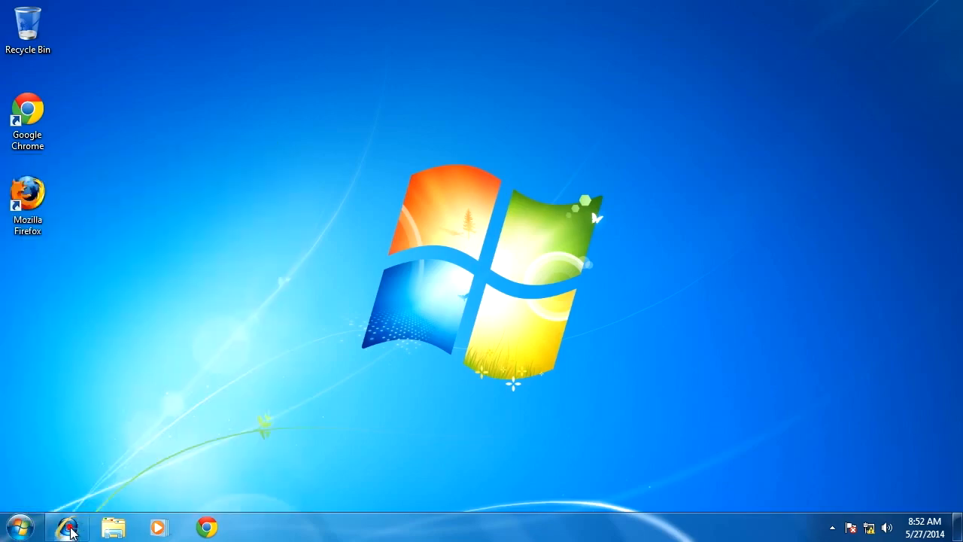
Launch Internet Explorer and load the ADManager Plus sign-in page at server100:8080
left_click(68, 524)
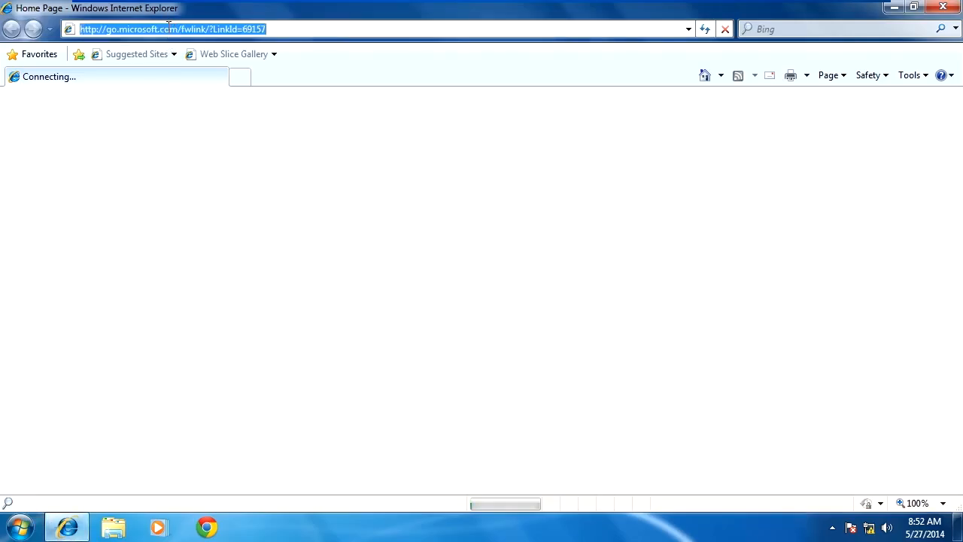
type("http://server")
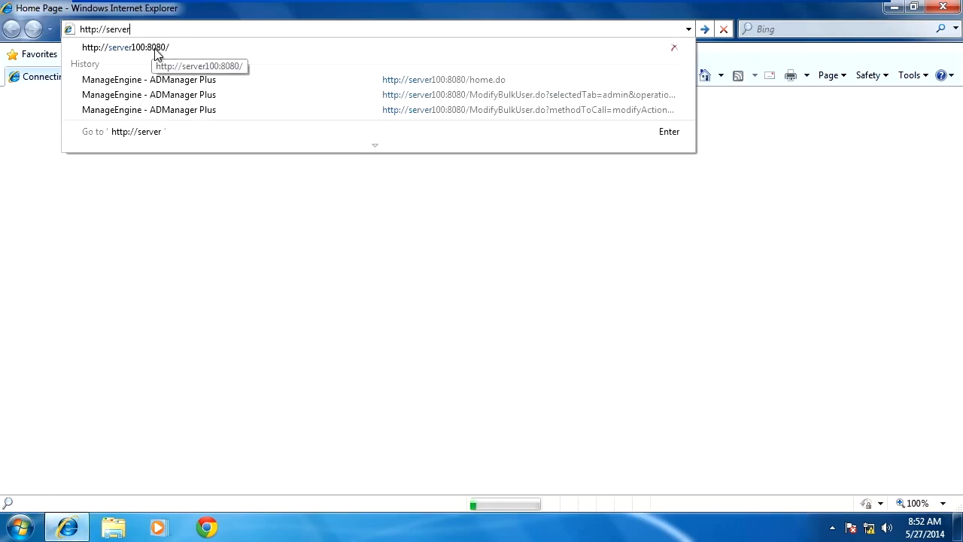
left_click(127, 46)
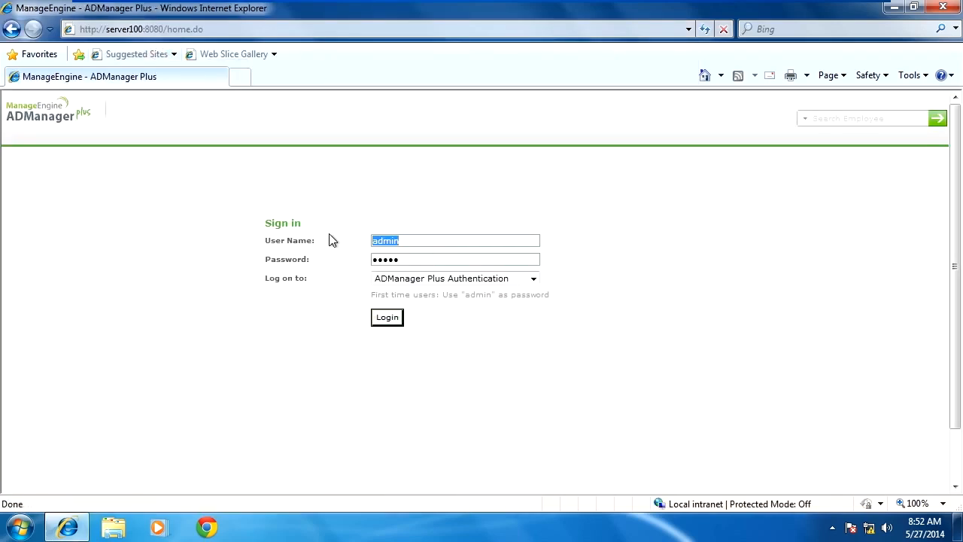
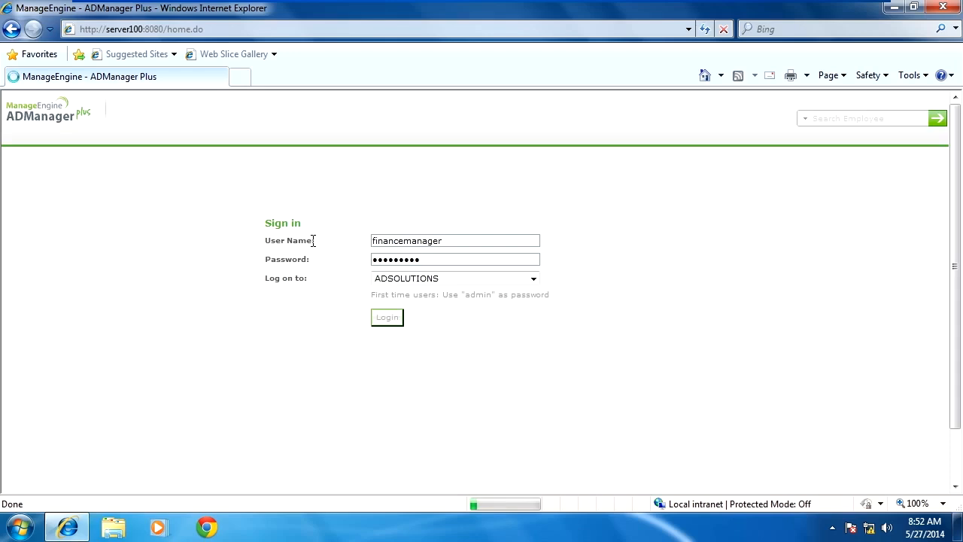
Log in as financemanager on ADSOLUTIONS and dismiss the AutoComplete prompt
left_click(387, 316)
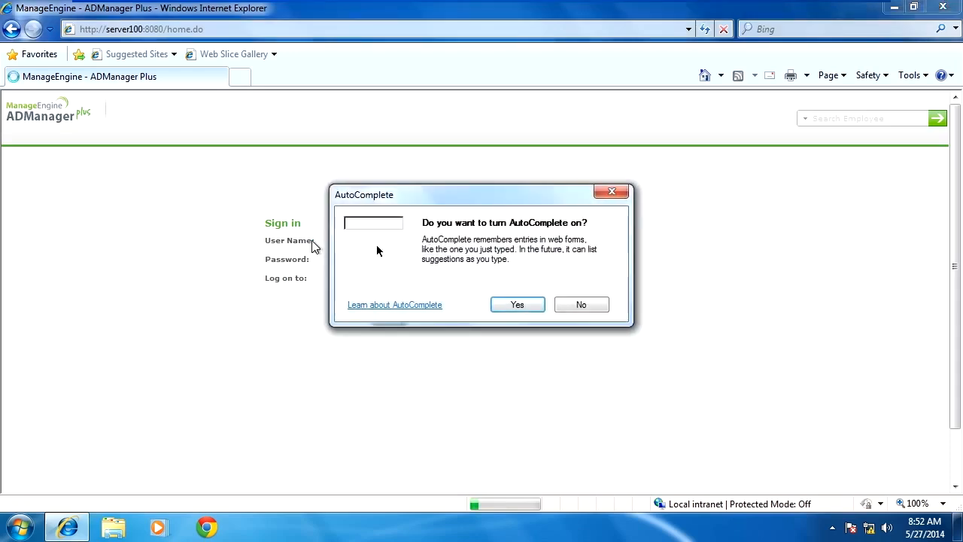
left_click(581, 304)
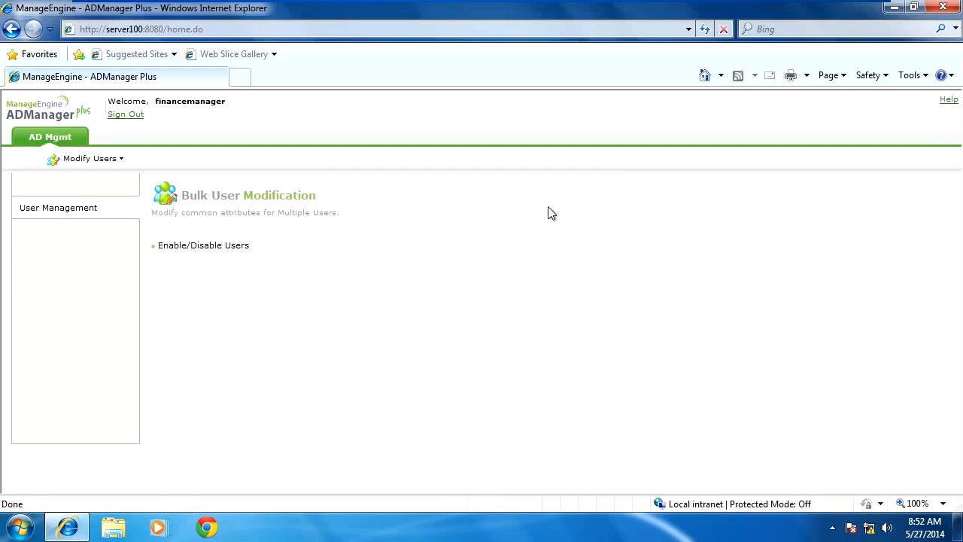
mouse_move(211, 259)
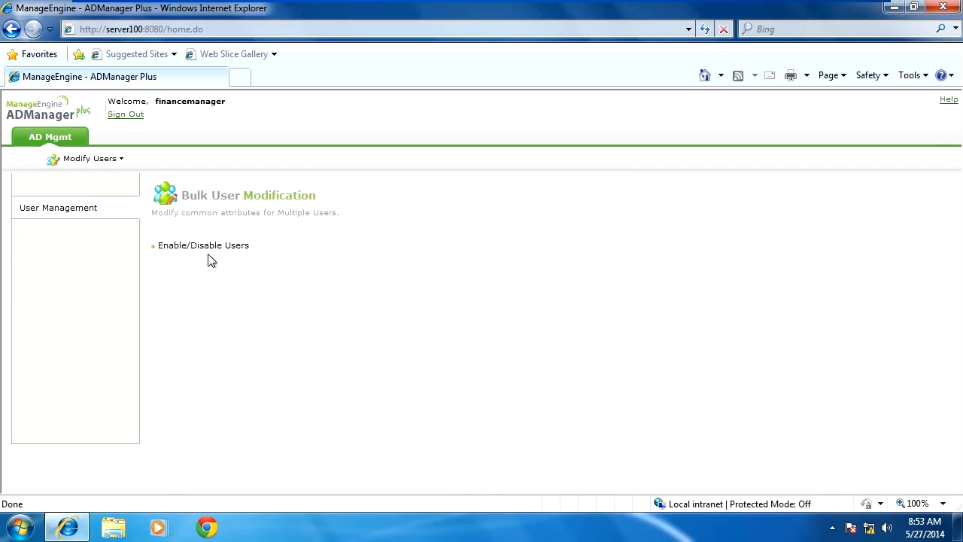
mouse_move(207, 253)
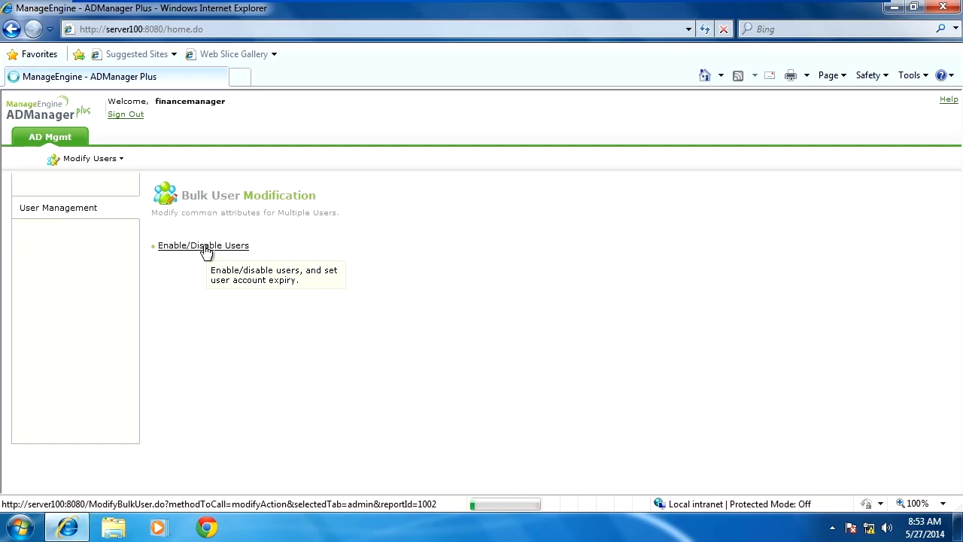
Go to Enable/Disable Users under Bulk User Modification
left_click(203, 246)
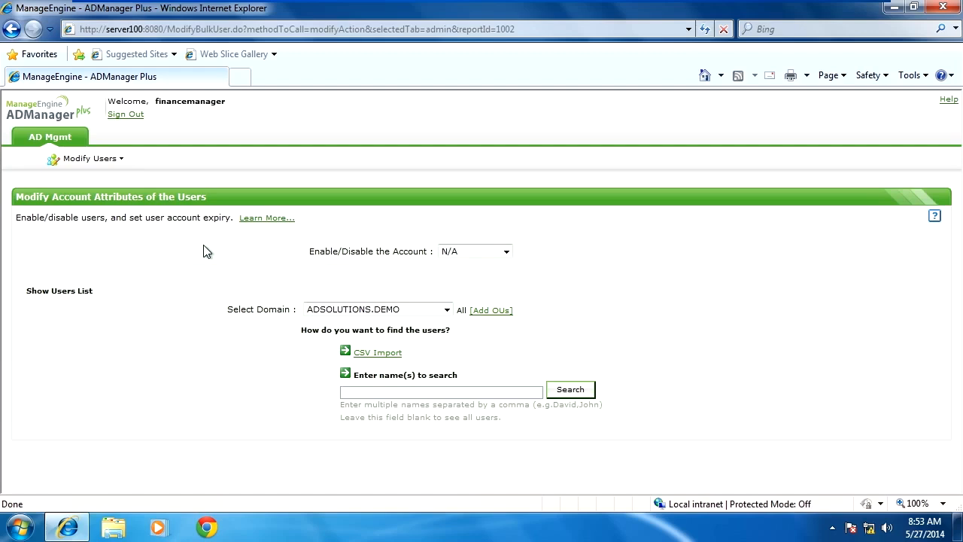
Choose the Disable action and search, listing user elvis as currently Enabled
left_click(570, 389)
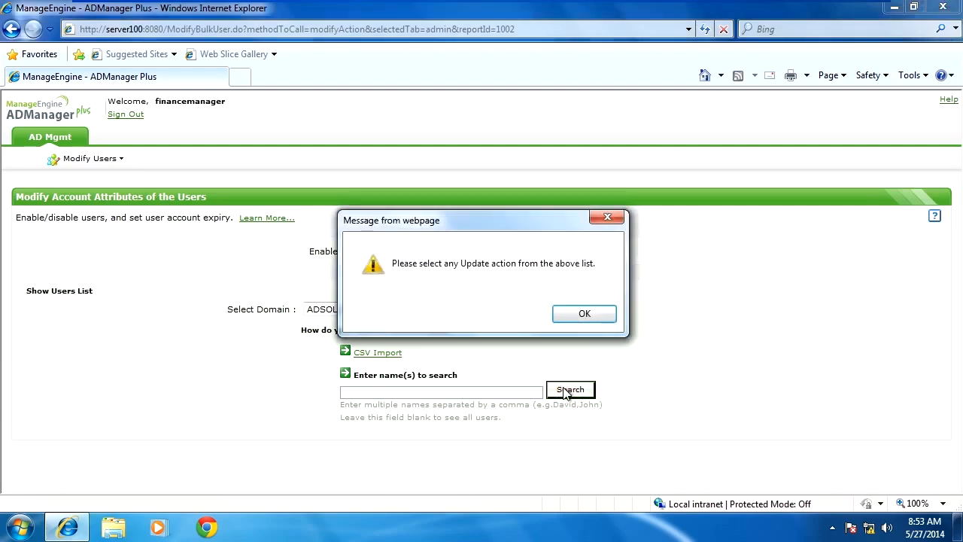
left_click(506, 250)
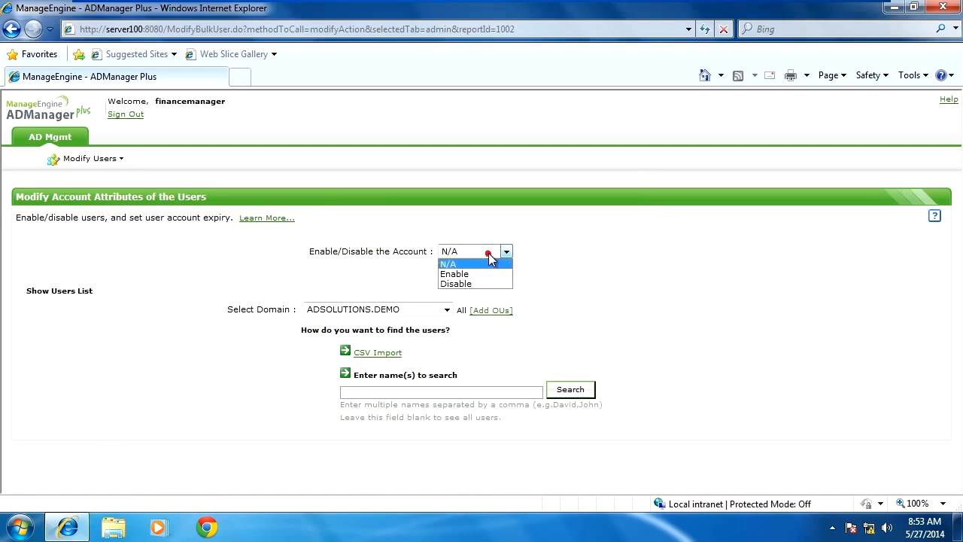
left_click(456, 283)
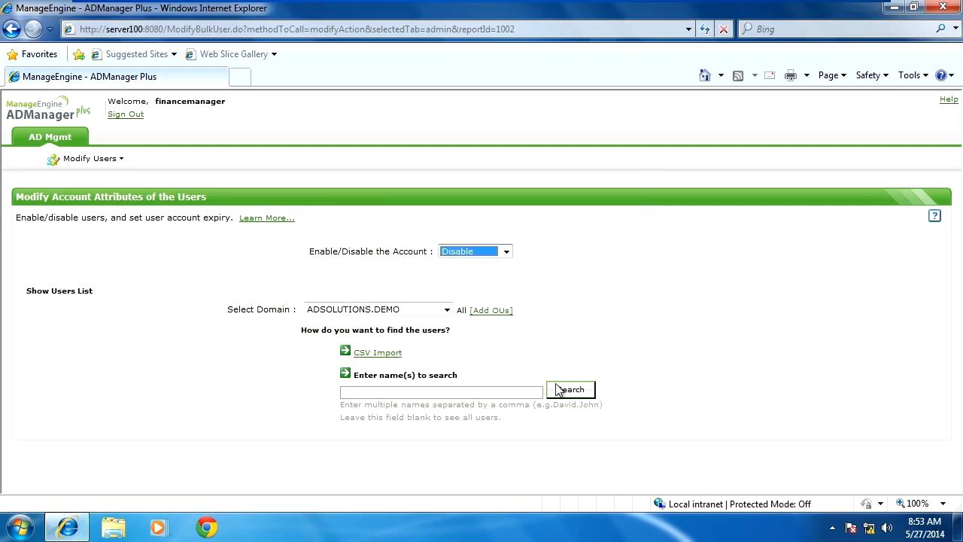
left_click(571, 389)
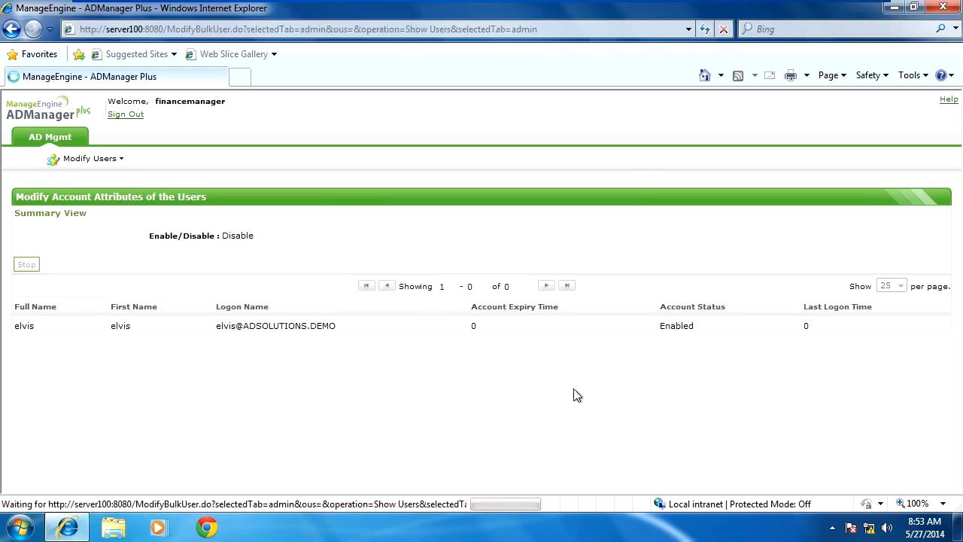